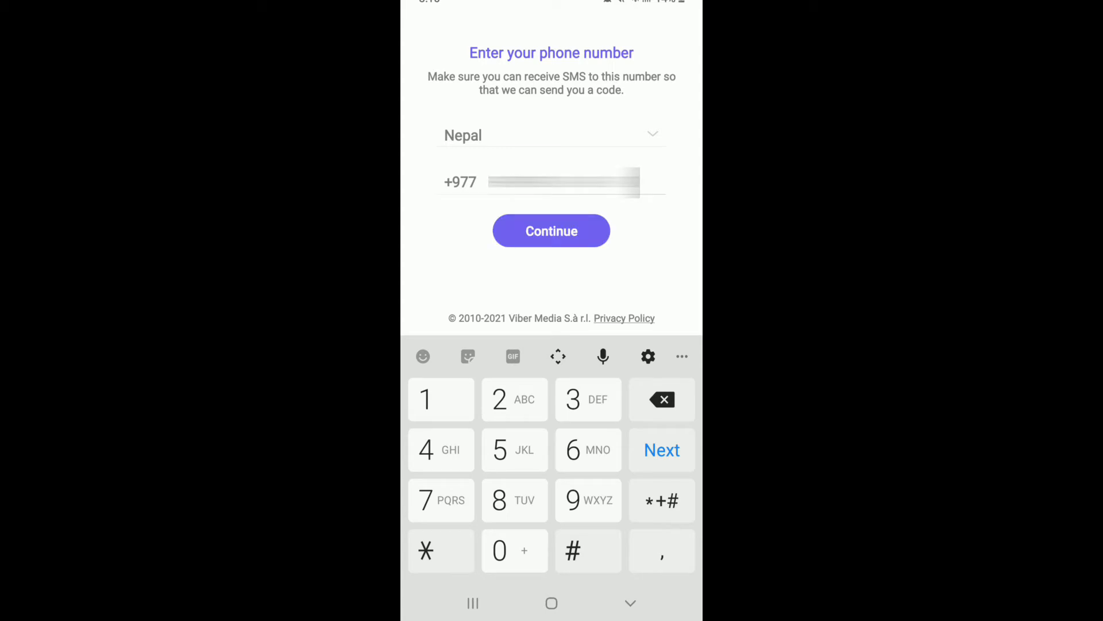
Step: Submit the entered Nepal phone number to bring up the confirmation prompt
click(551, 231)
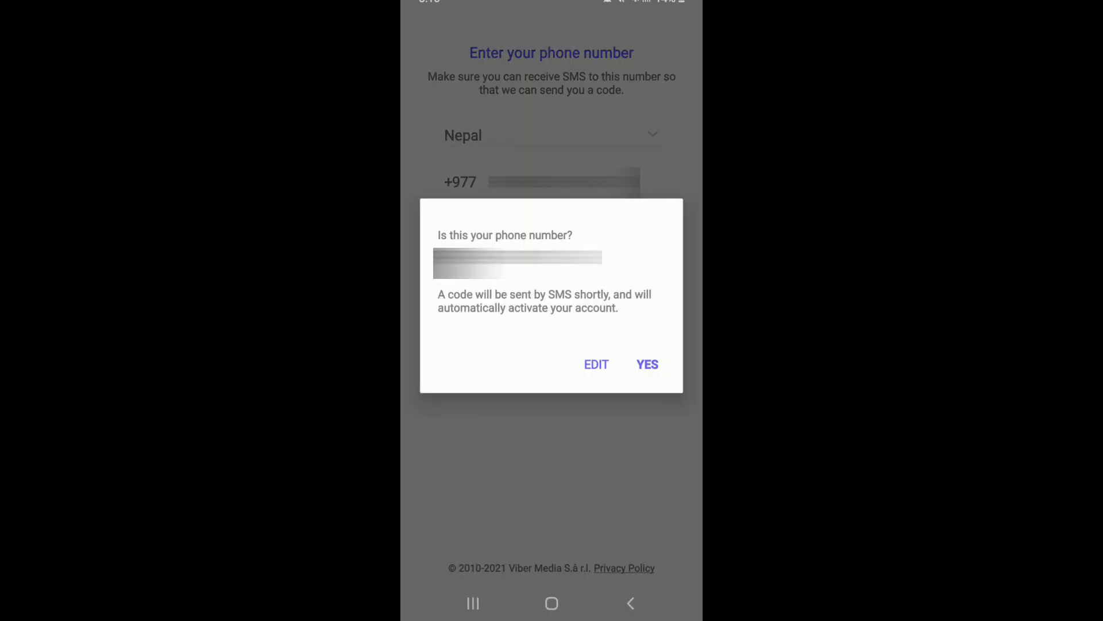
click(647, 364)
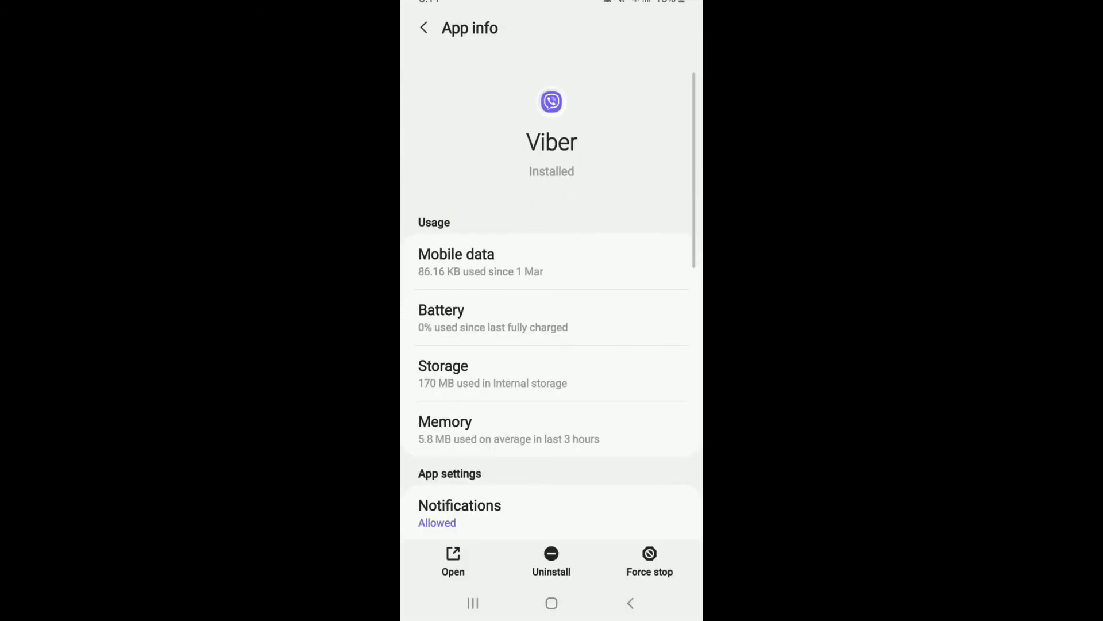
Step: Open Viber's Permissions and the denied Telephone permission to allow telephone access
scroll(down, 3)
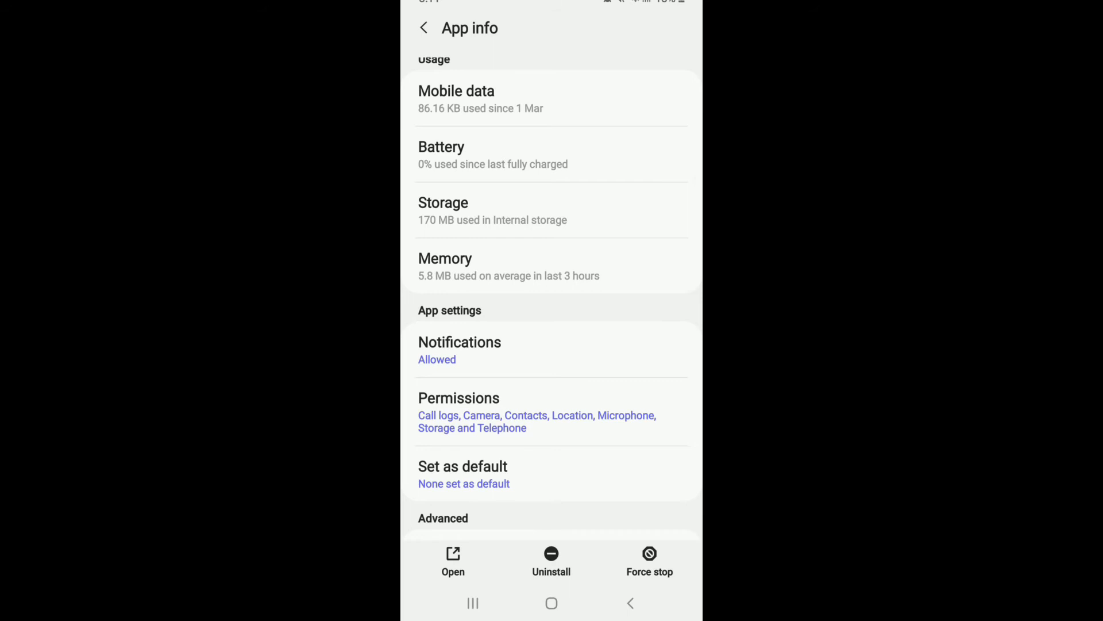
click(459, 412)
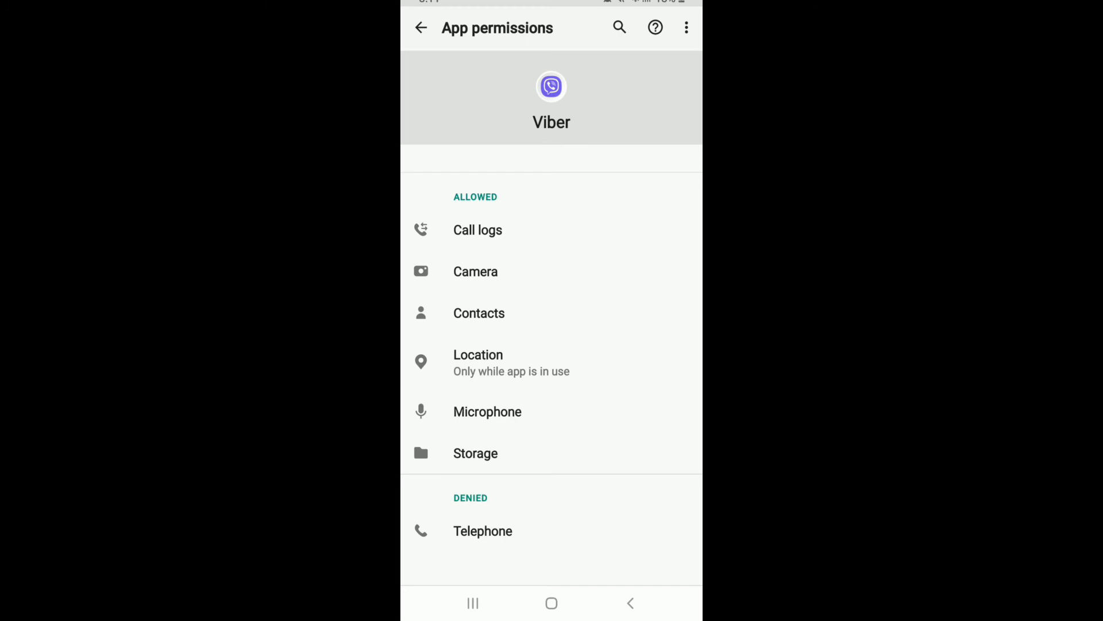
click(483, 530)
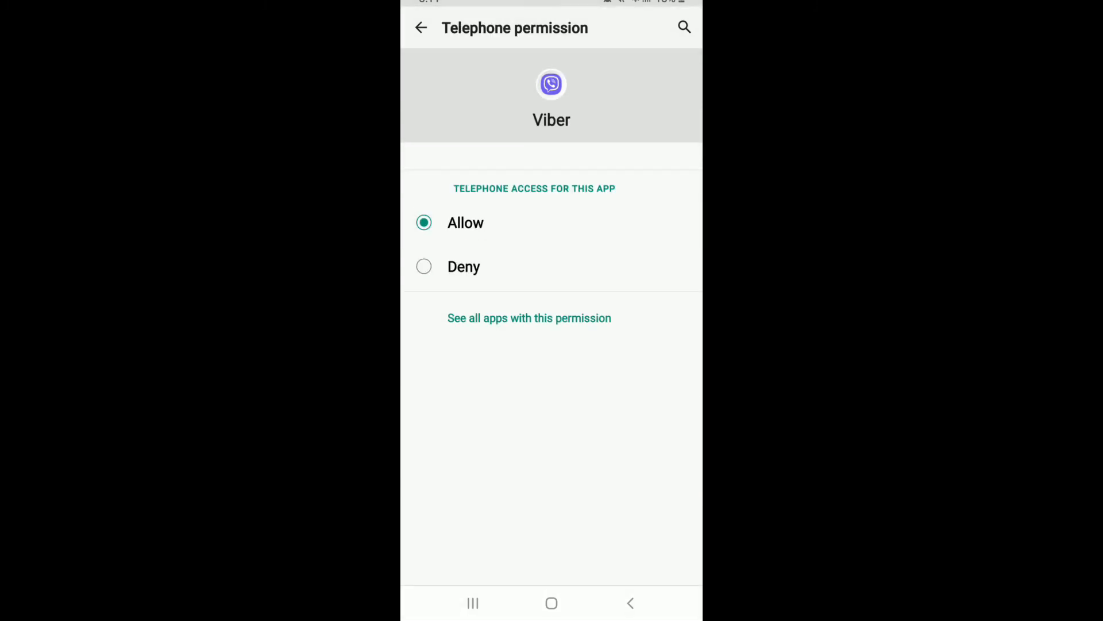